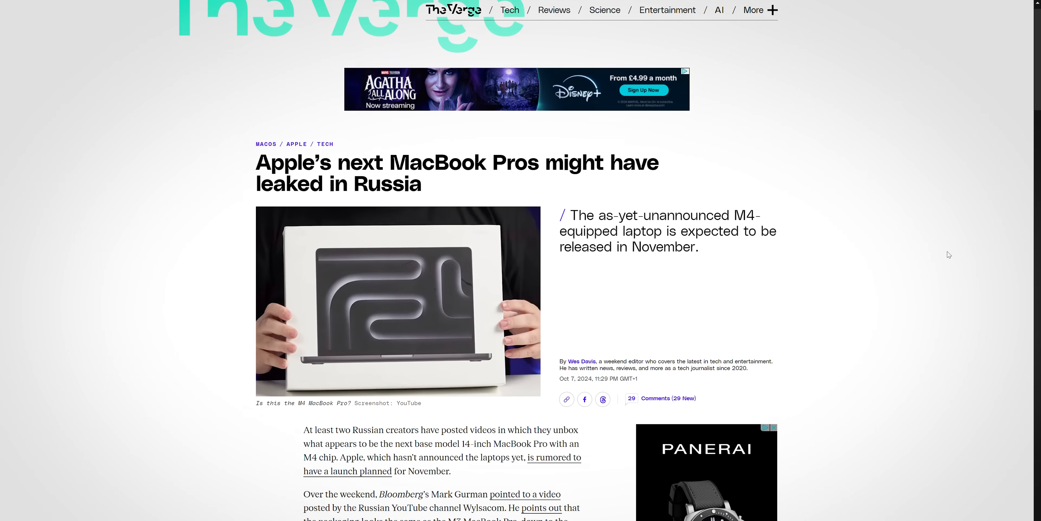
Scroll down through The Verge's leaked M4 MacBook Pro article.
{"action": "scroll", "scroll_direction": "down", "scroll_amount": 3}
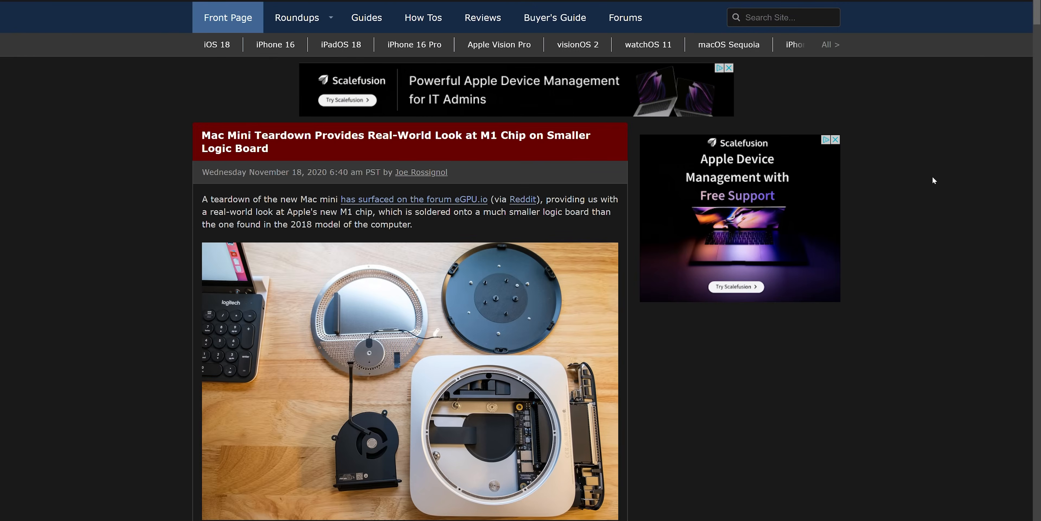
Scroll down the MacRumors teardown article to the M1 logic board photo.
{"action": "scroll", "scroll_direction": "down", "scroll_amount": 3}
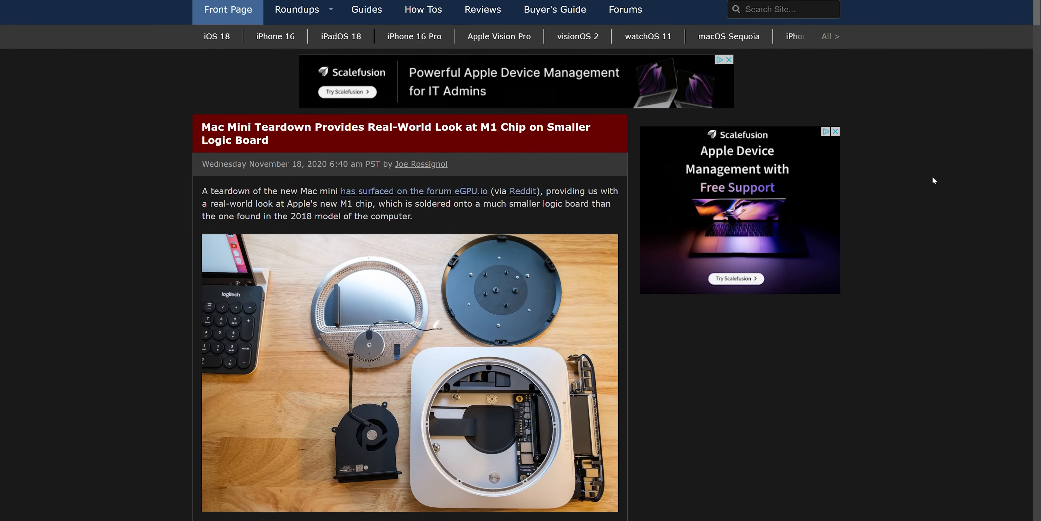
{"action": "scroll", "scroll_direction": "down", "scroll_amount": 3}
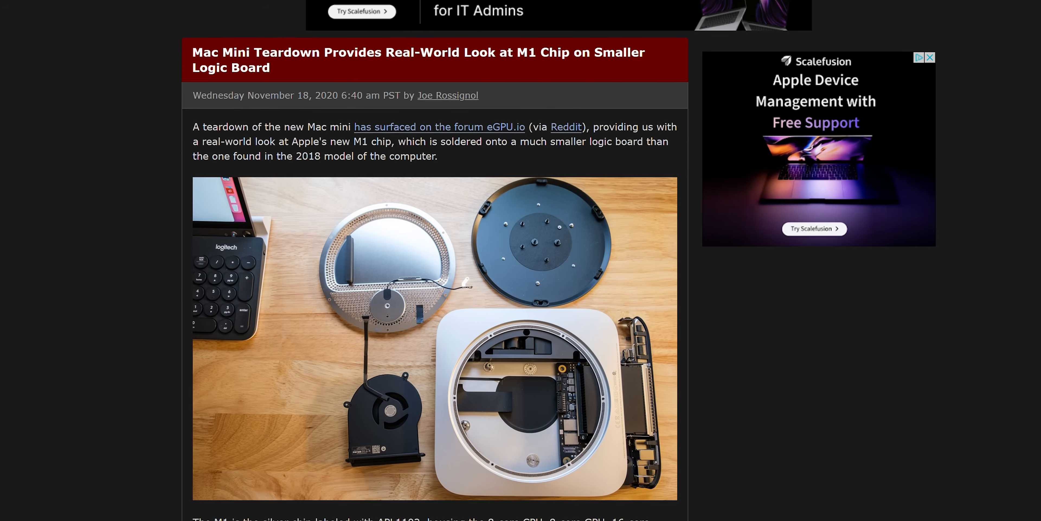
{"action": "scroll", "scroll_direction": "down", "scroll_amount": 3}
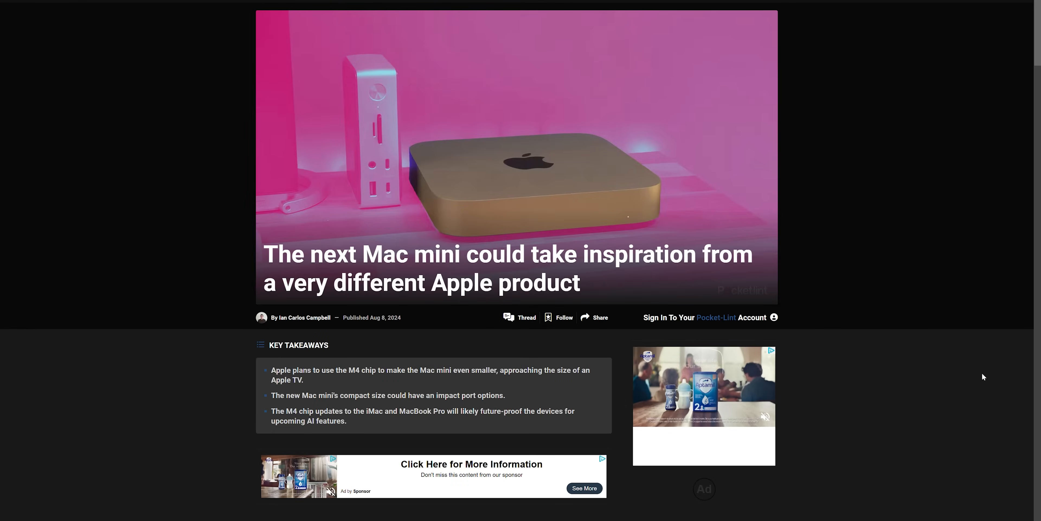
Scroll the Pocket-lint Mac mini article down to its Key Takeaways section.
{"action": "scroll", "scroll_direction": "down", "scroll_amount": 3}
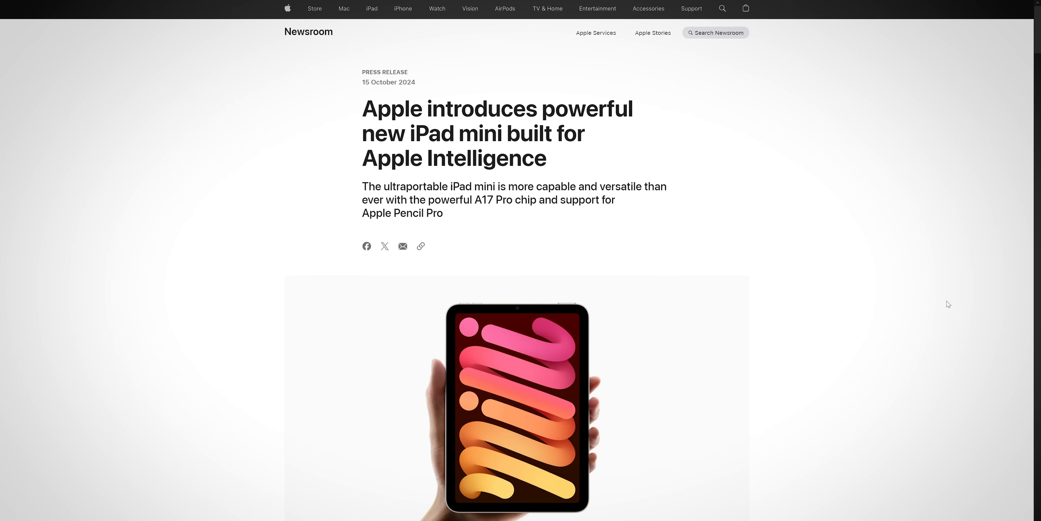
Scroll to the iPad mini image gallery and advance to the next product photo.
{"action": "scroll", "scroll_direction": "down", "scroll_amount": 3}
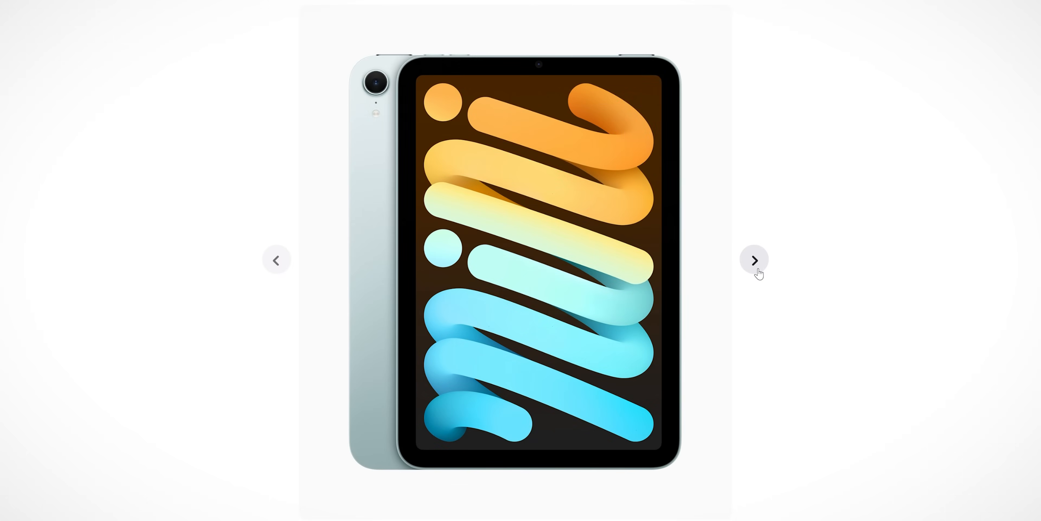
{"action": "left_click", "coordinate": [754, 259]}
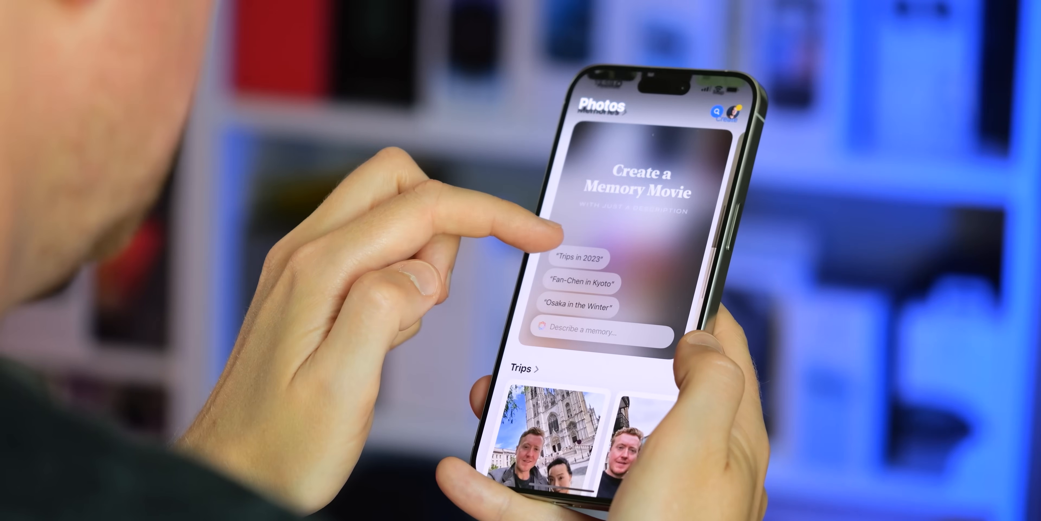
{"action": "left_click", "coordinate": [591, 333]}
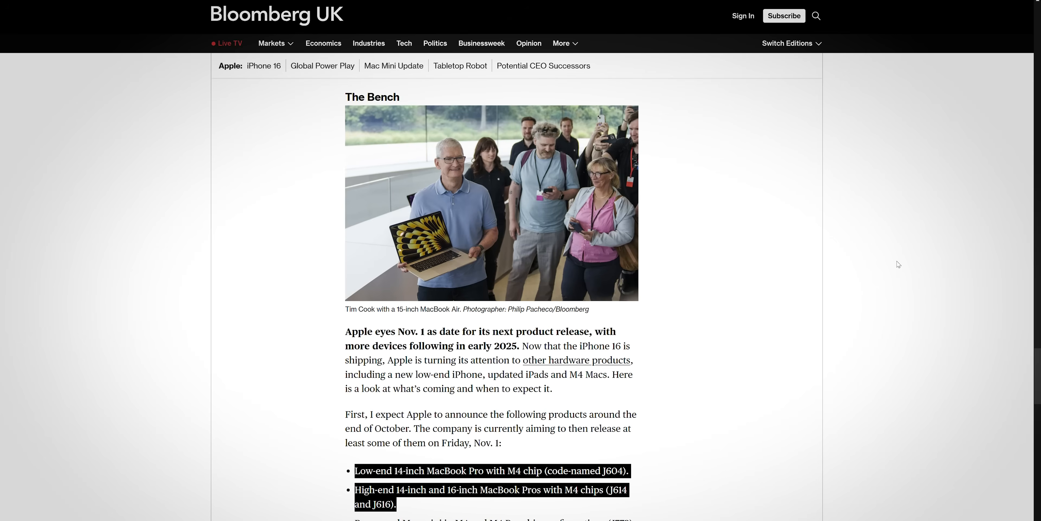
Scroll to Bloomberg's highlighted bullet list of upcoming M4 Macs and iPad mini.
{"action": "scroll", "scroll_direction": "down", "scroll_amount": 3}
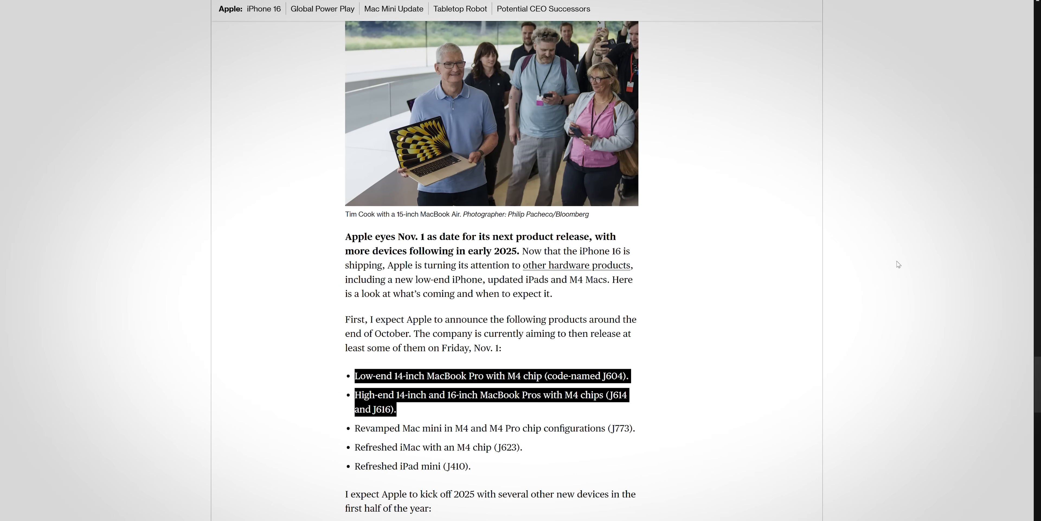
{"action": "scroll", "scroll_direction": "down", "scroll_amount": 3}
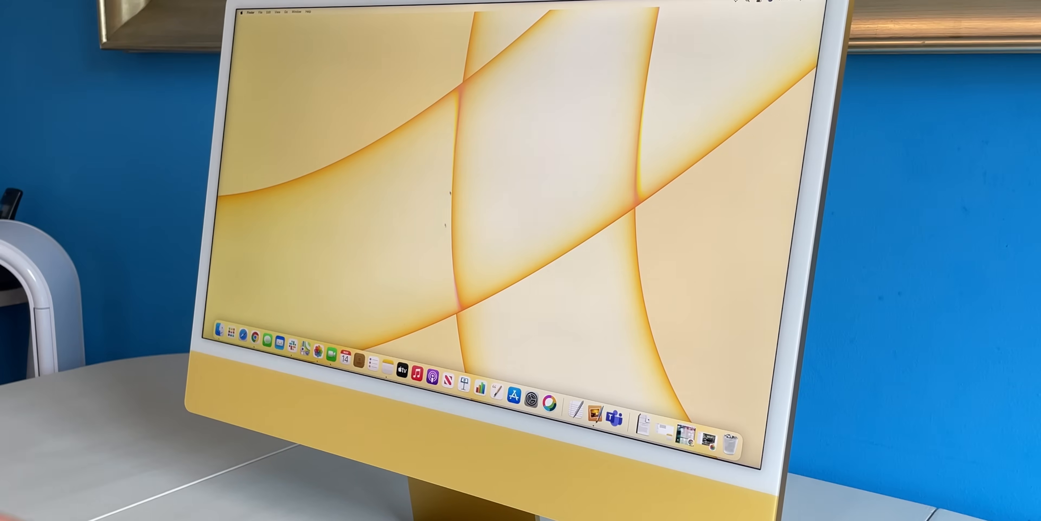
{"action": "left_click", "coordinate": [304, 345]}
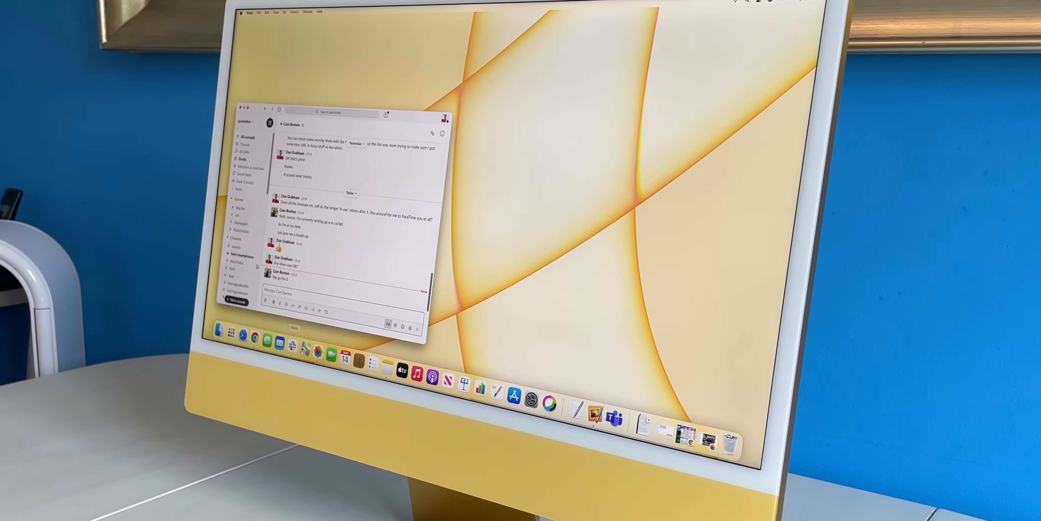